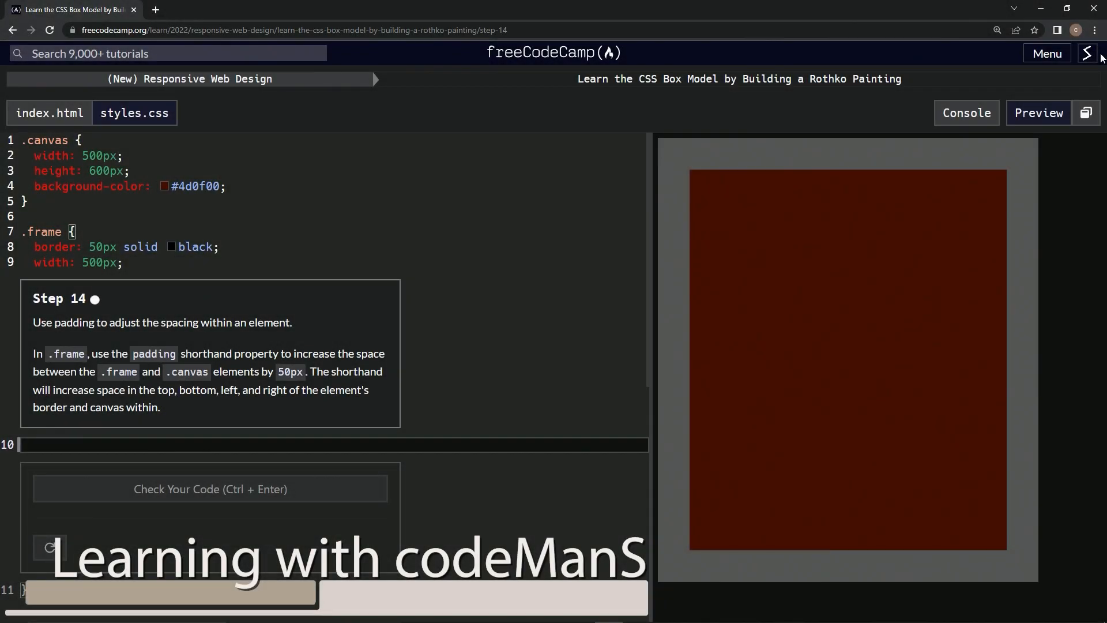
mouse_move(489, 64)
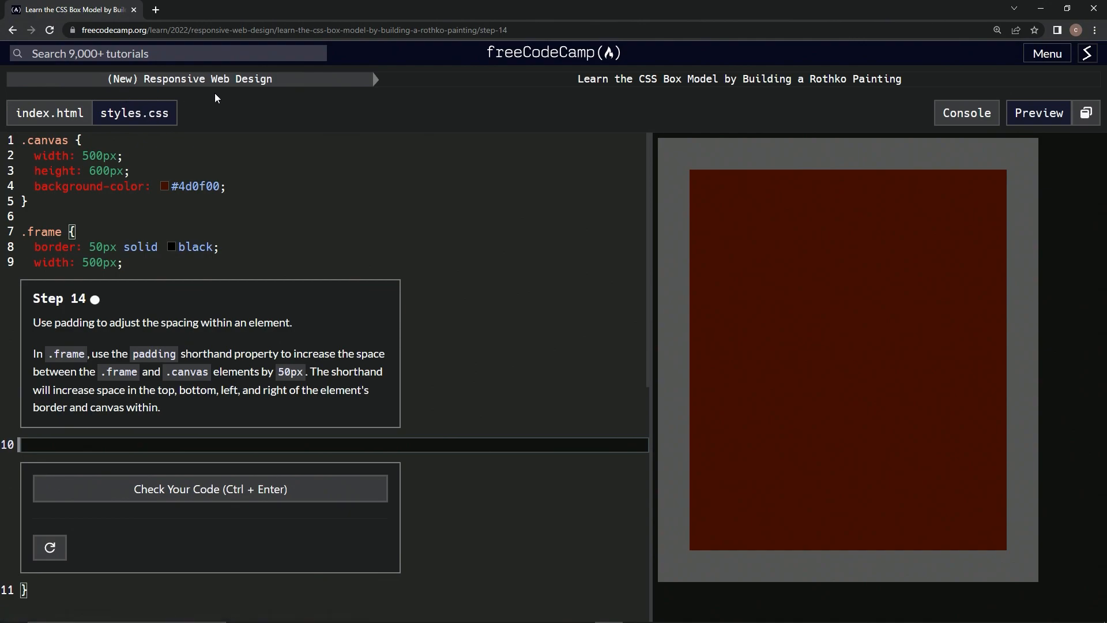
mouse_move(686, 101)
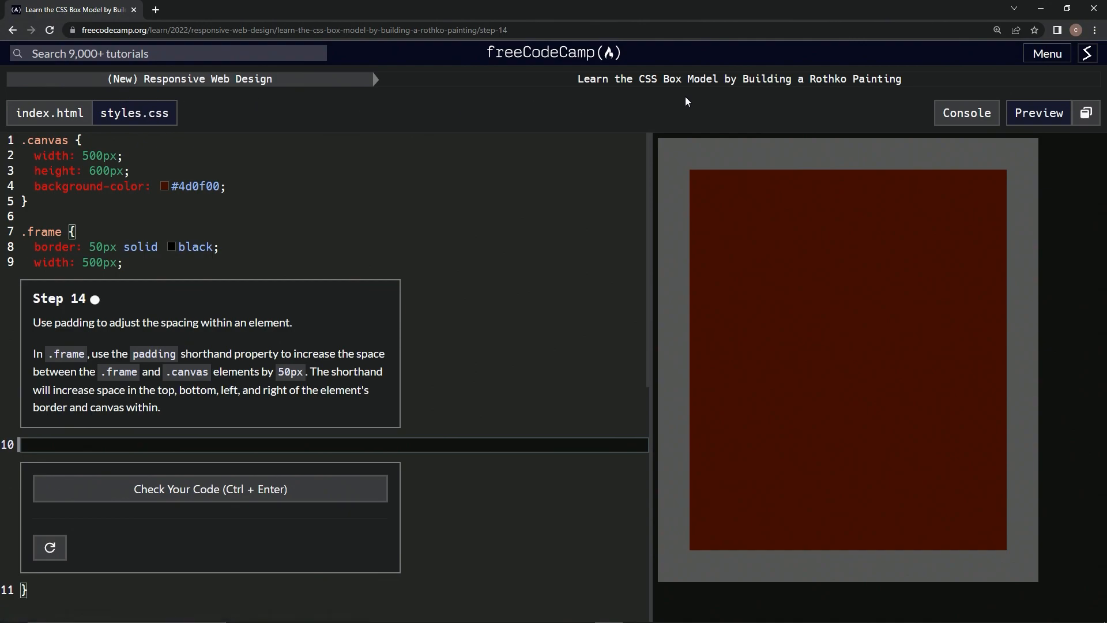
mouse_move(791, 122)
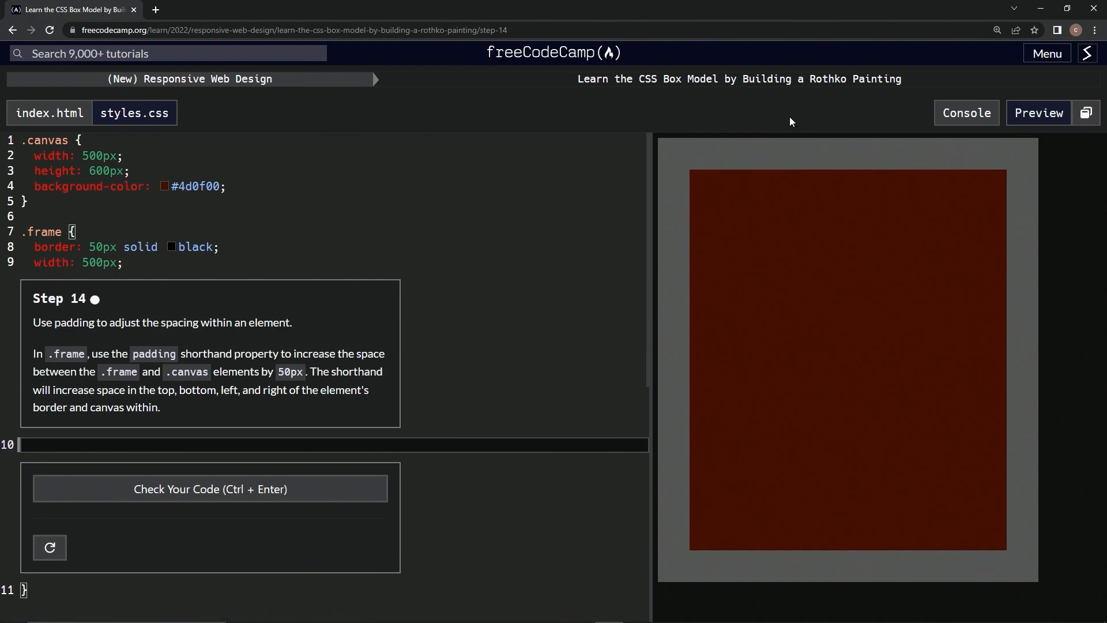
mouse_move(83, 315)
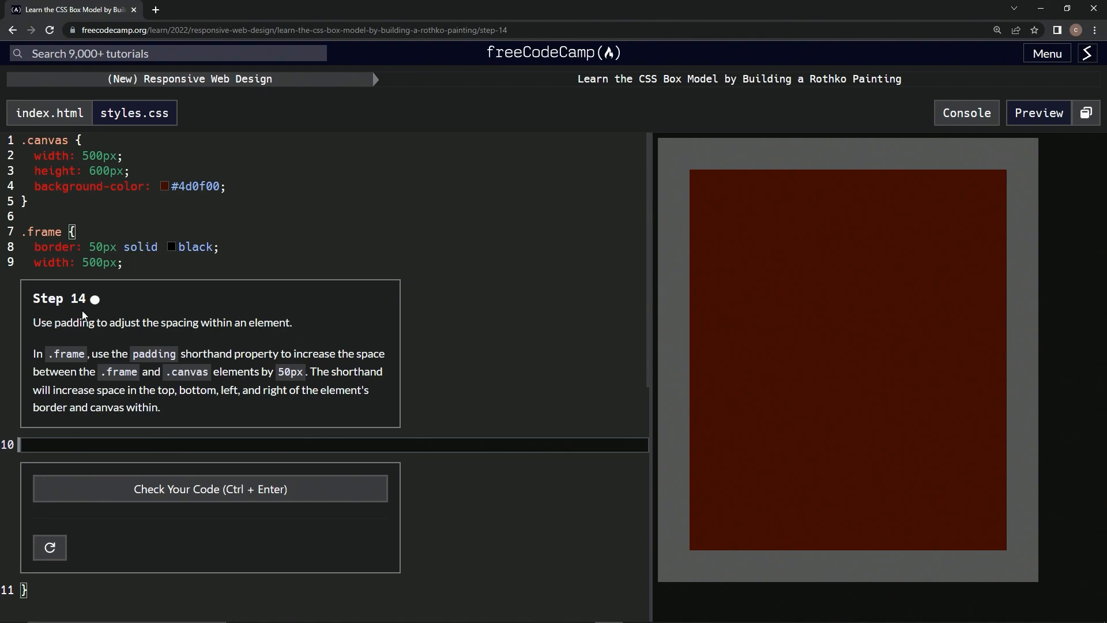
mouse_move(117, 337)
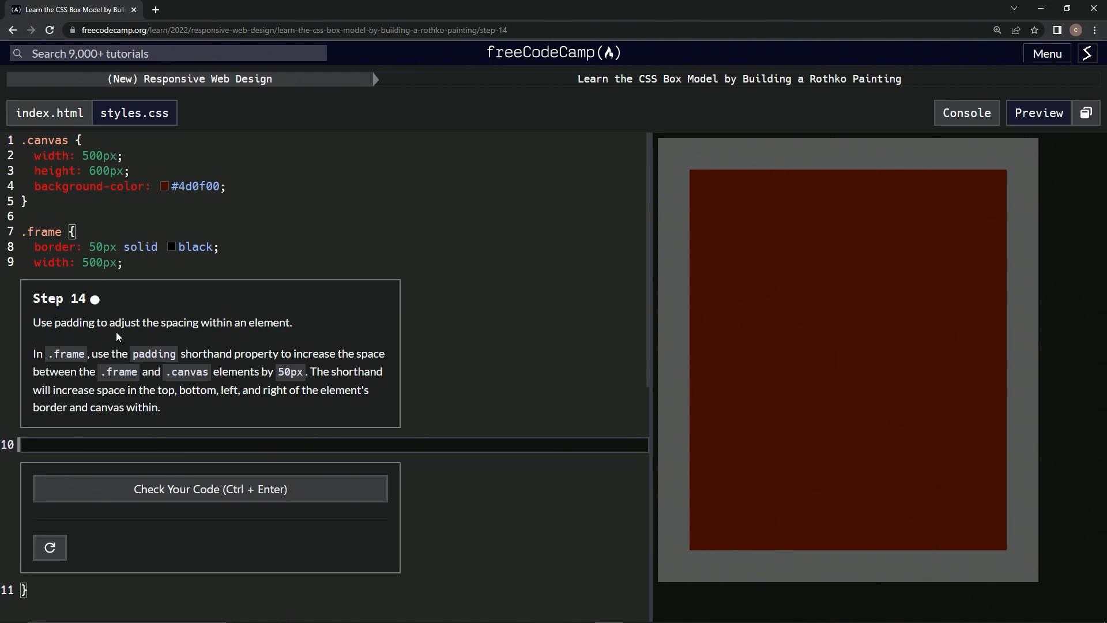
mouse_move(229, 340)
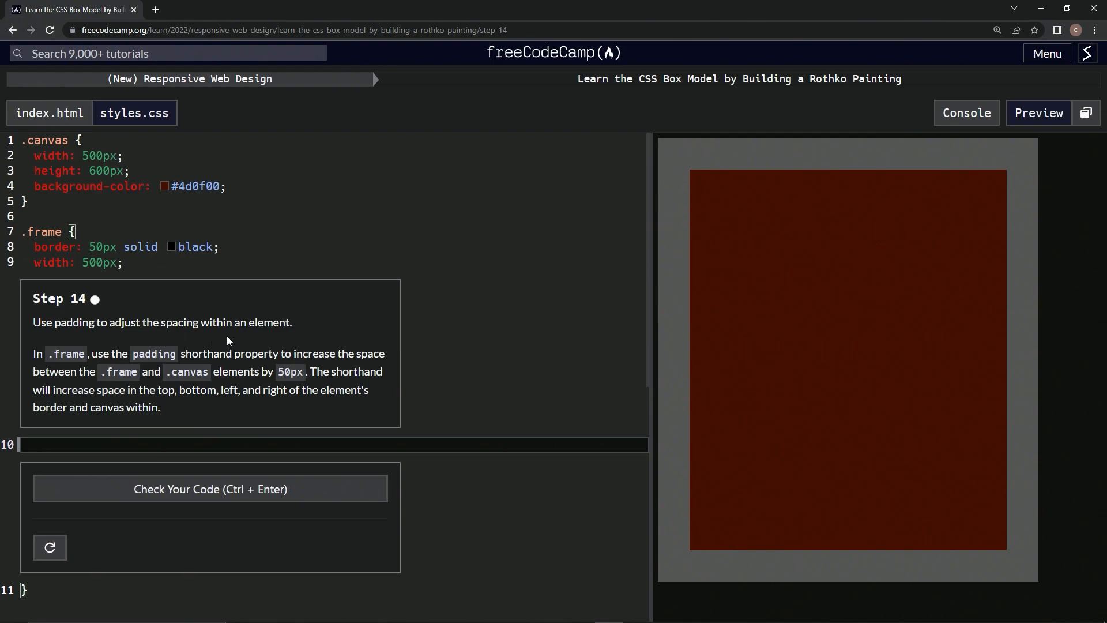
mouse_move(86, 363)
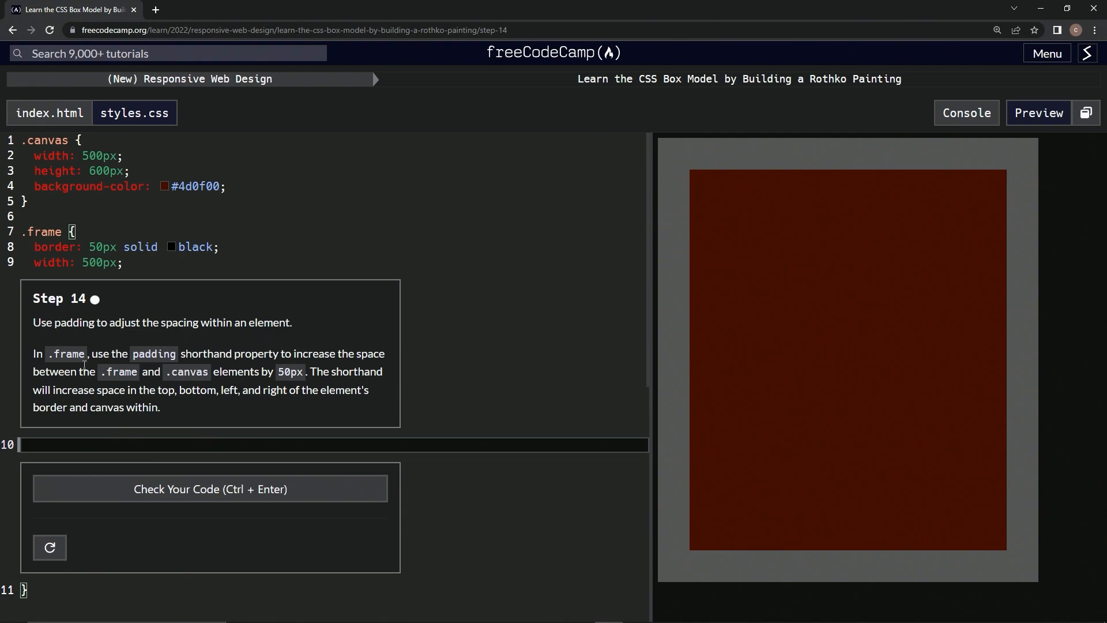
mouse_move(256, 368)
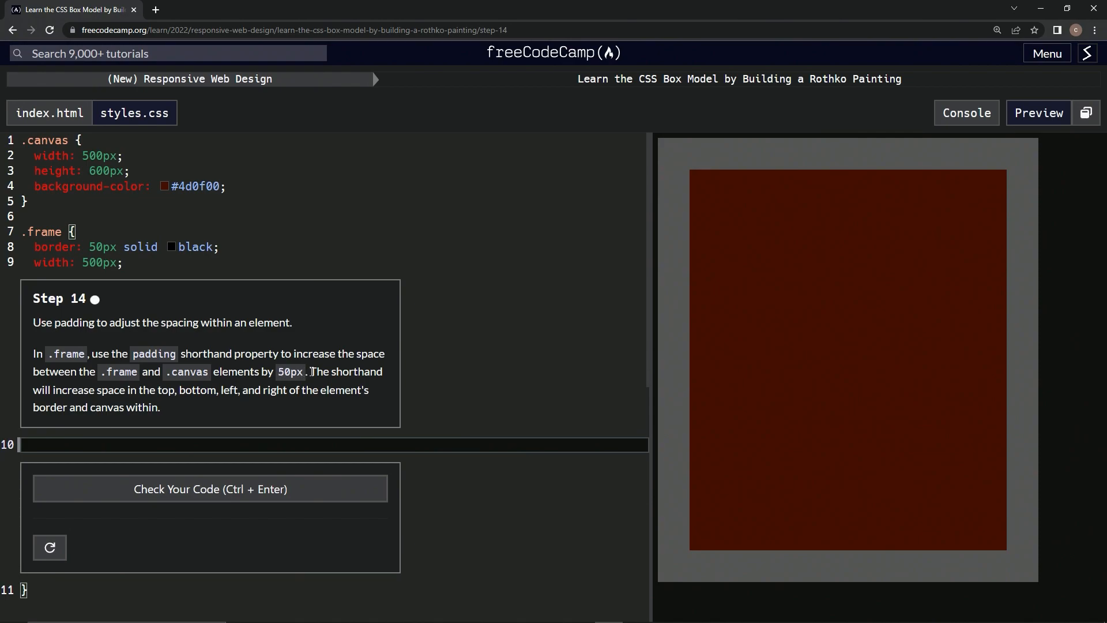
mouse_move(195, 414)
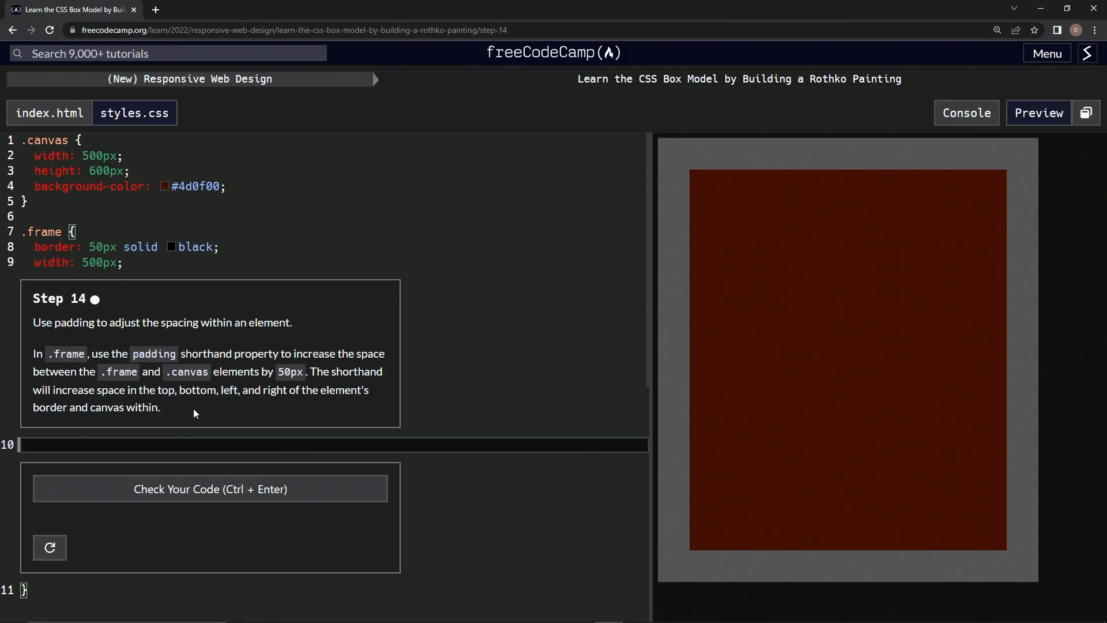
mouse_move(156, 423)
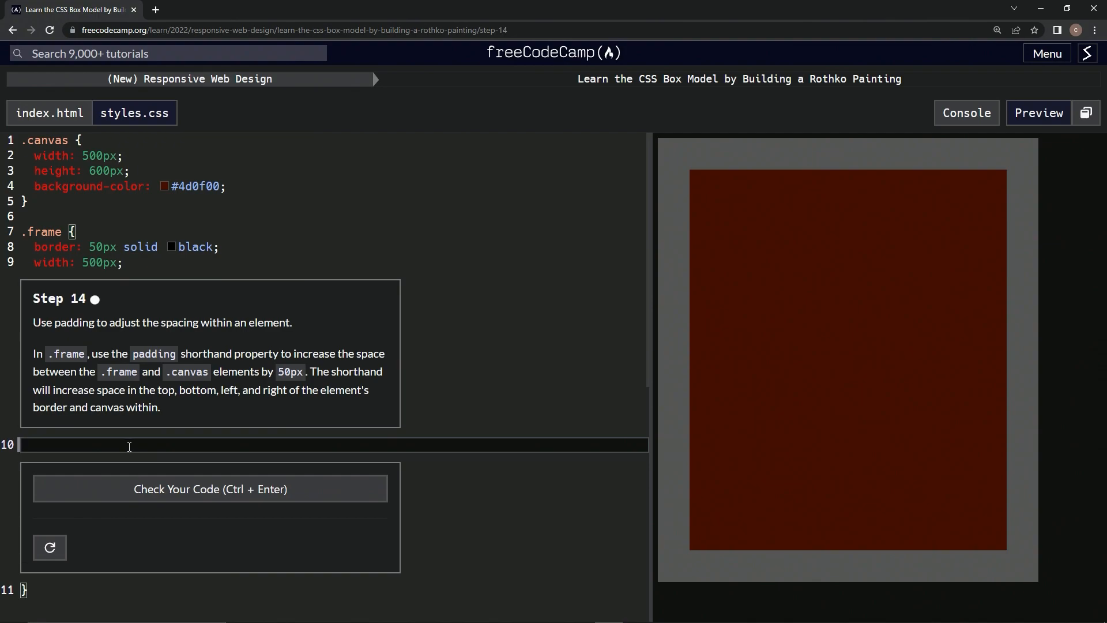
Add padding: 50px; to the .frame rule on line 10 of styles.css.
type("padding:")
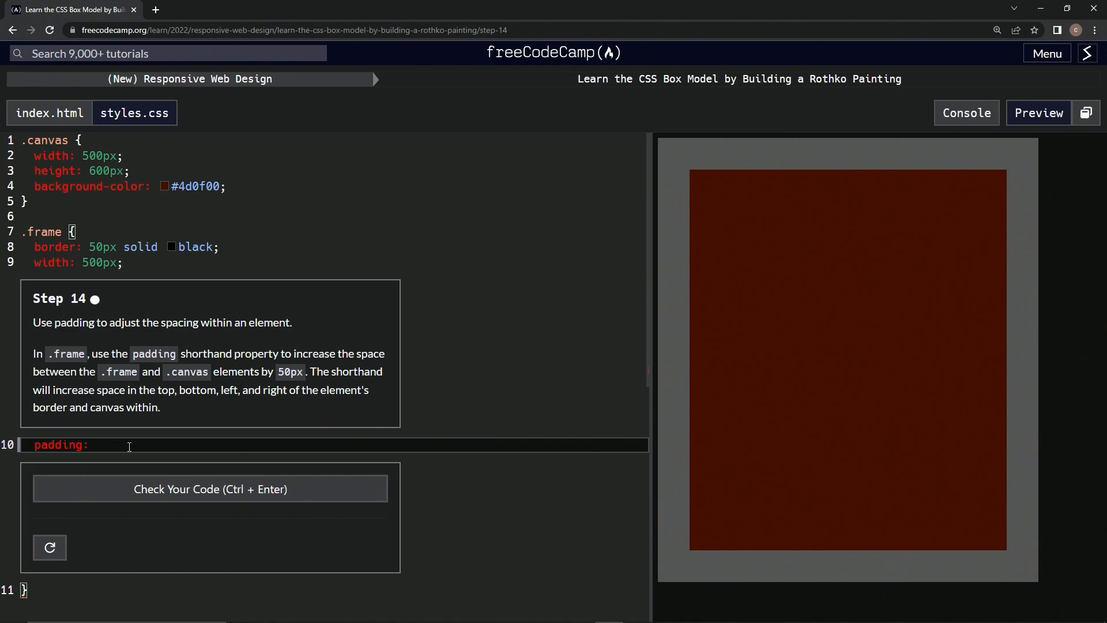
type("50px")
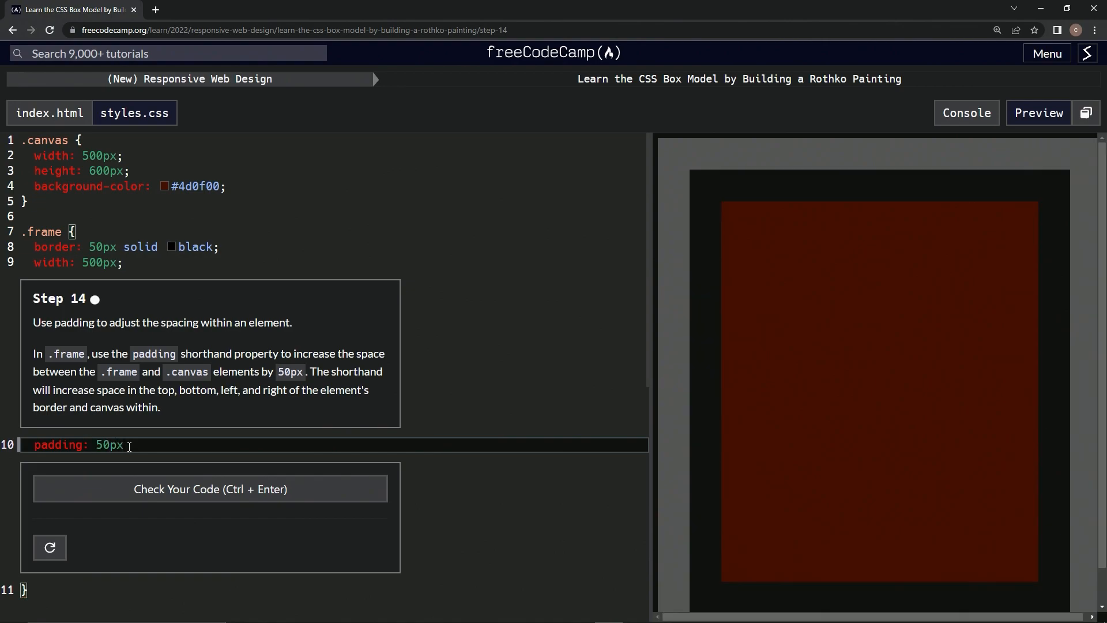
type(";")
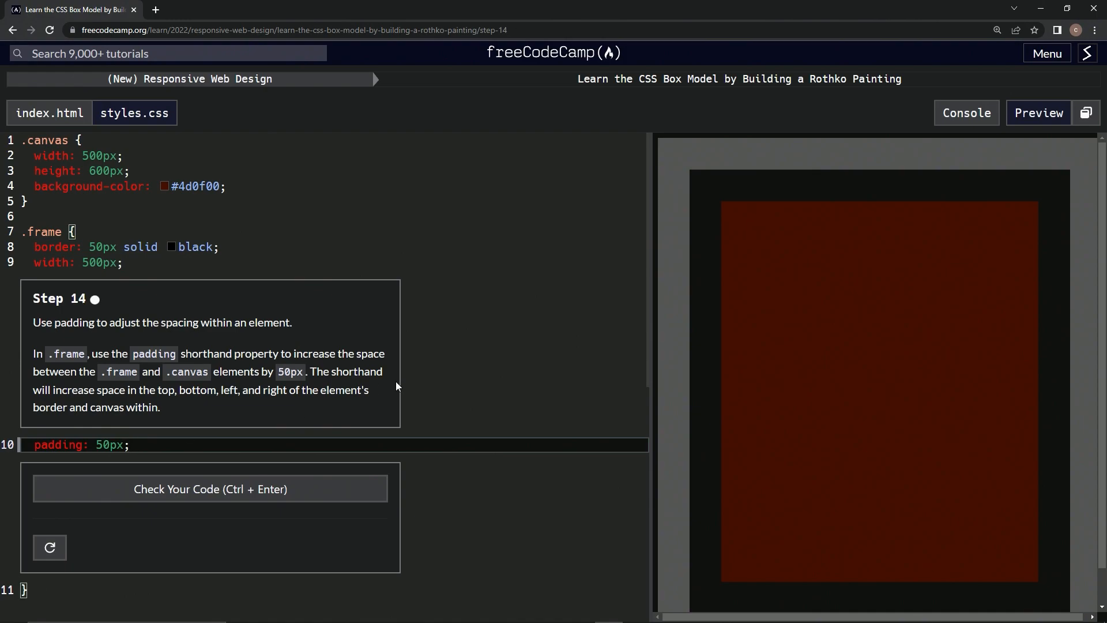
mouse_move(204, 492)
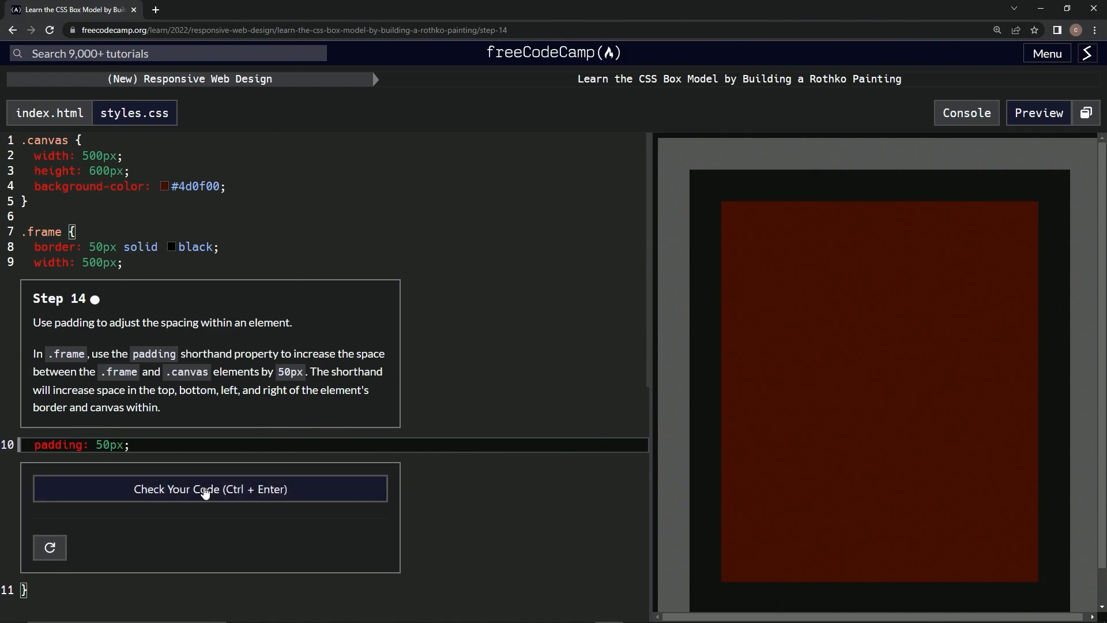
Check the code against step 14 and submit it to advance to step 15 on margins.
left_click(207, 489)
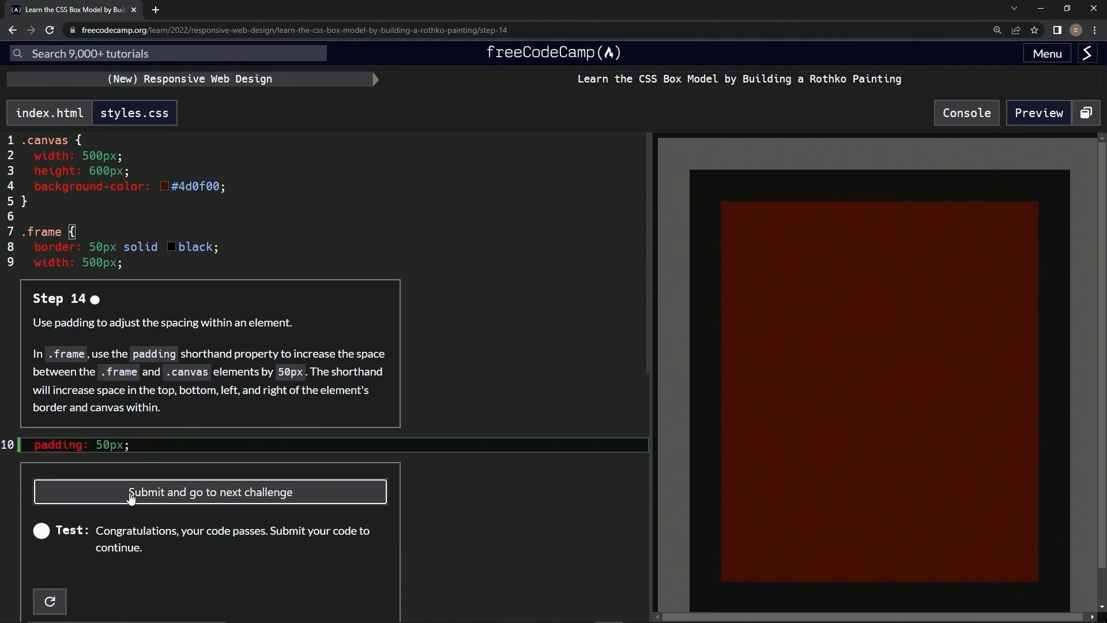
left_click(210, 491)
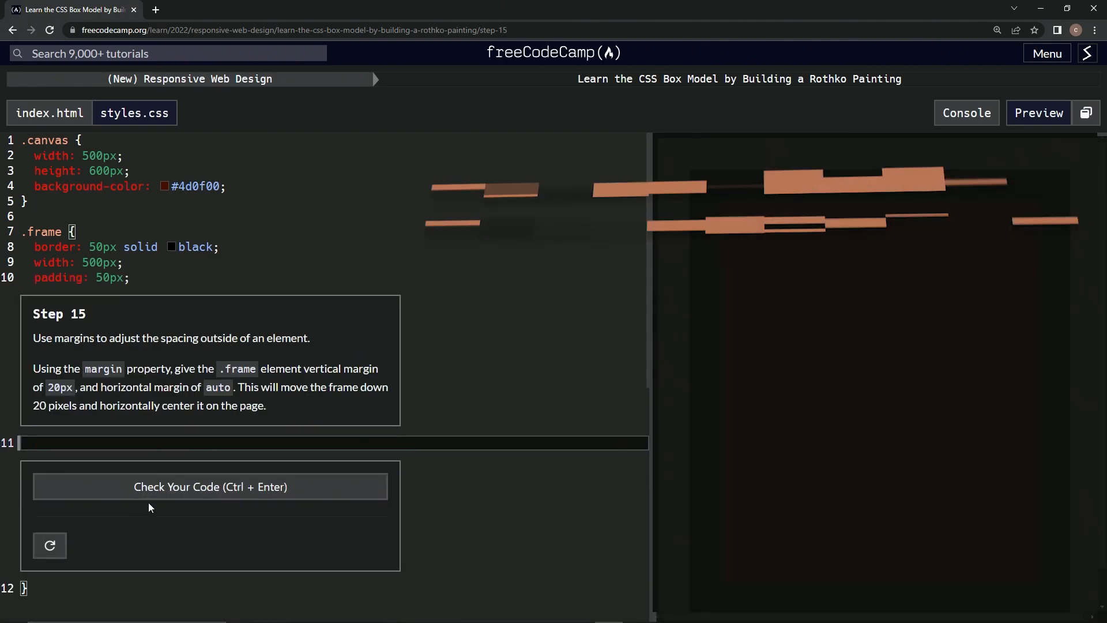